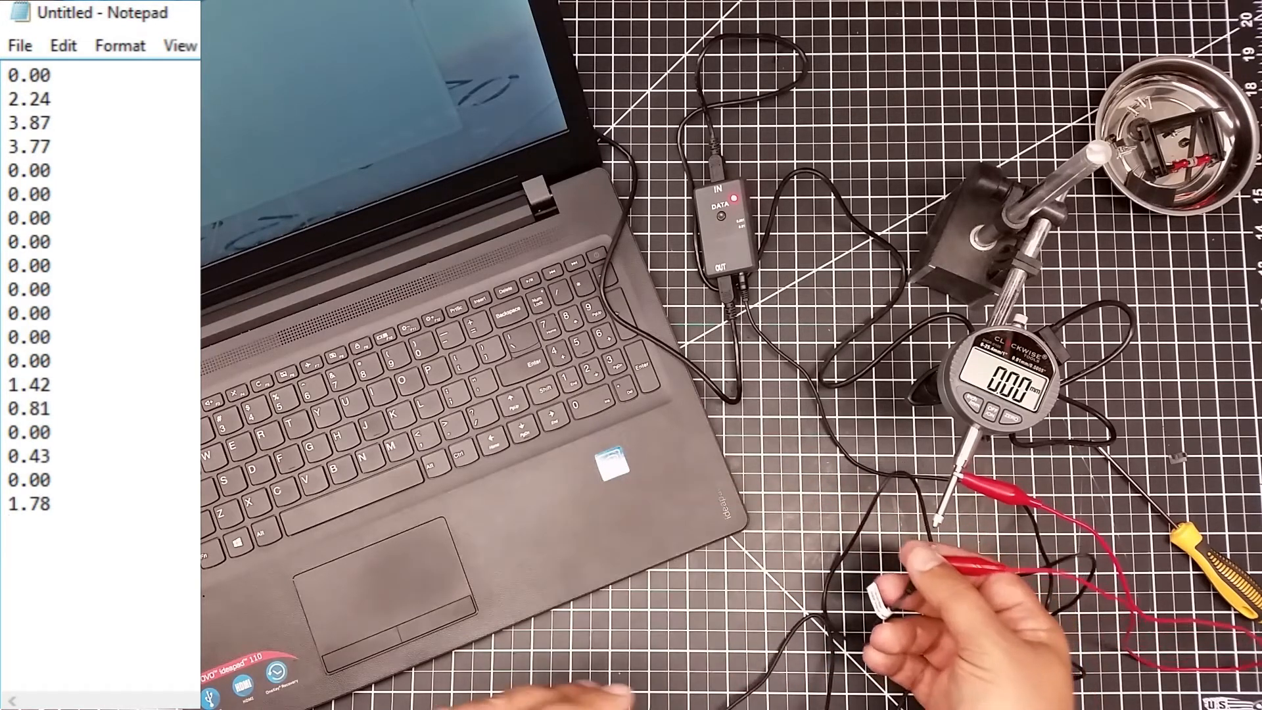
- Start a new line after the last logged reading, 1.78, ready for the next value
key(enter)
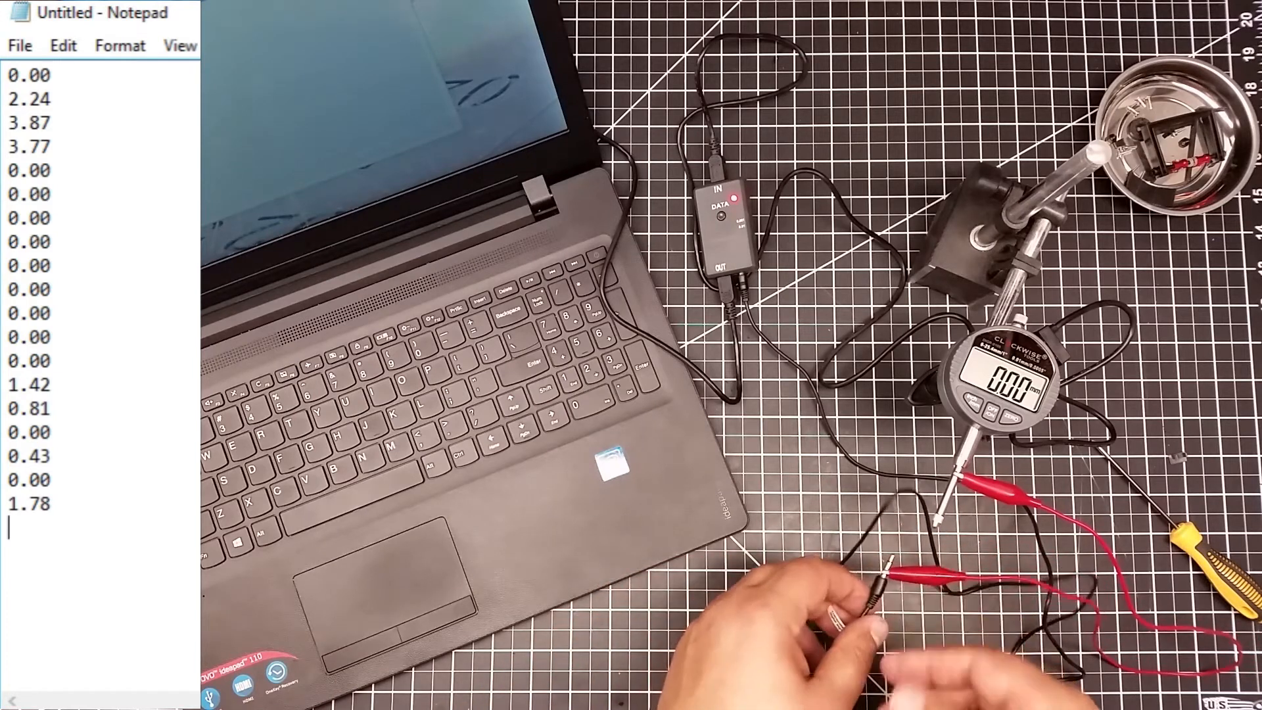